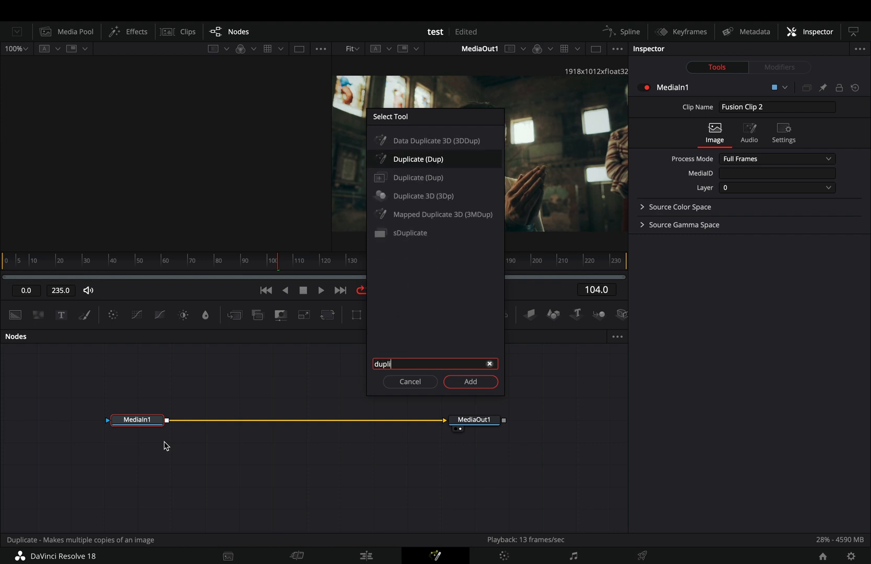
# - Add the Duplicate tool between MediaIn1 and MediaOut1 in the node graph
pyautogui.click(469, 381)
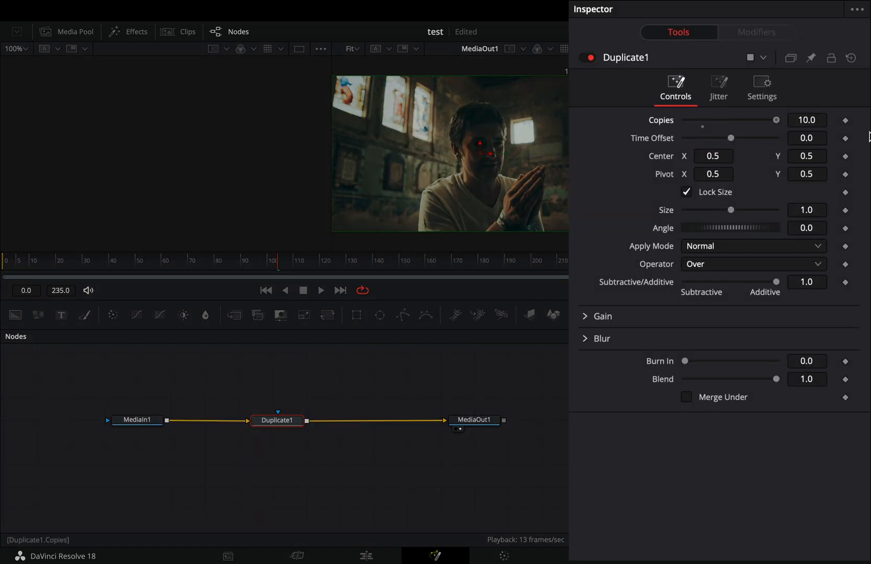
# - Set Time Offset to -0.5 and attach a Shake modifier to Center
pyautogui.click(806, 138)
pyautogui.write('-0.5')
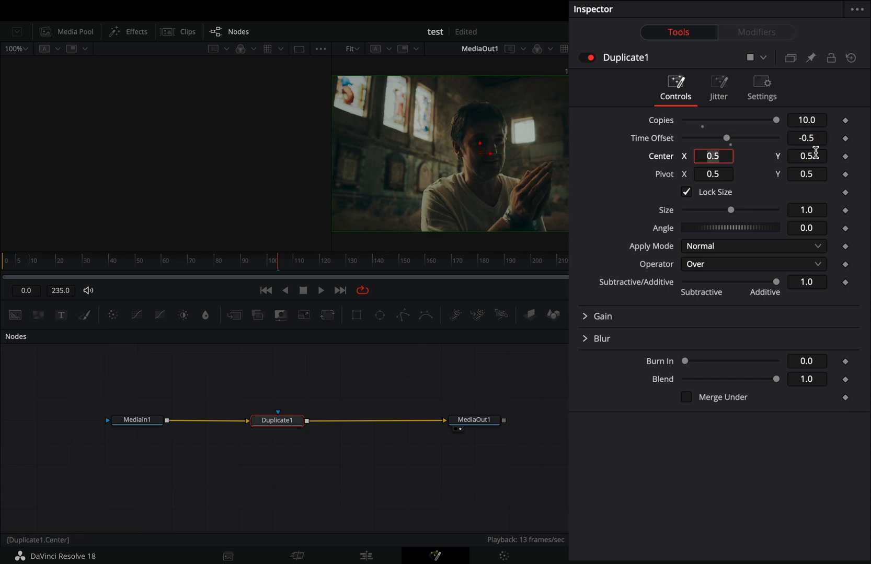
pyautogui.rightClick(713, 156)
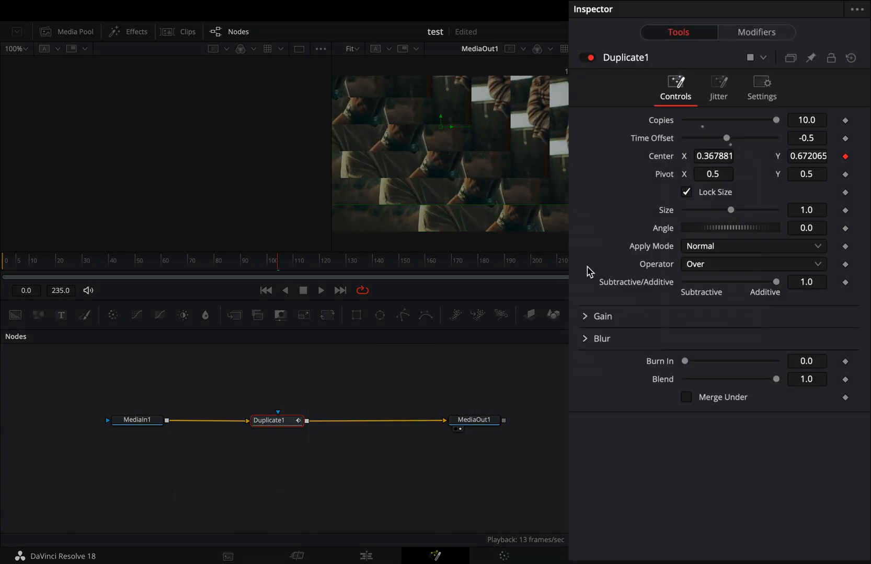
# - Shake the Angle with smoothness 6, range -2 to 2, and set Blend to 0.75
pyautogui.click(756, 32)
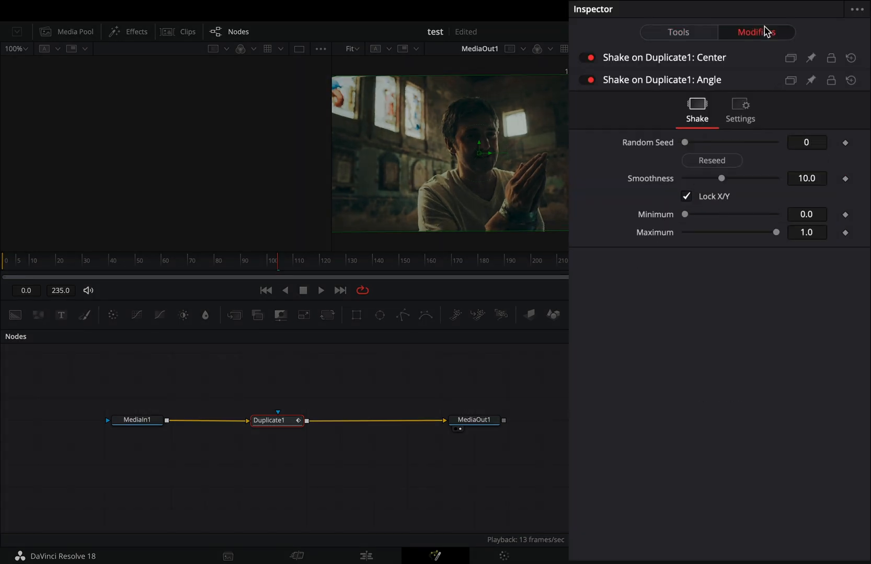
pyautogui.moveTo(721, 178); pyautogui.dragTo(715, 178)
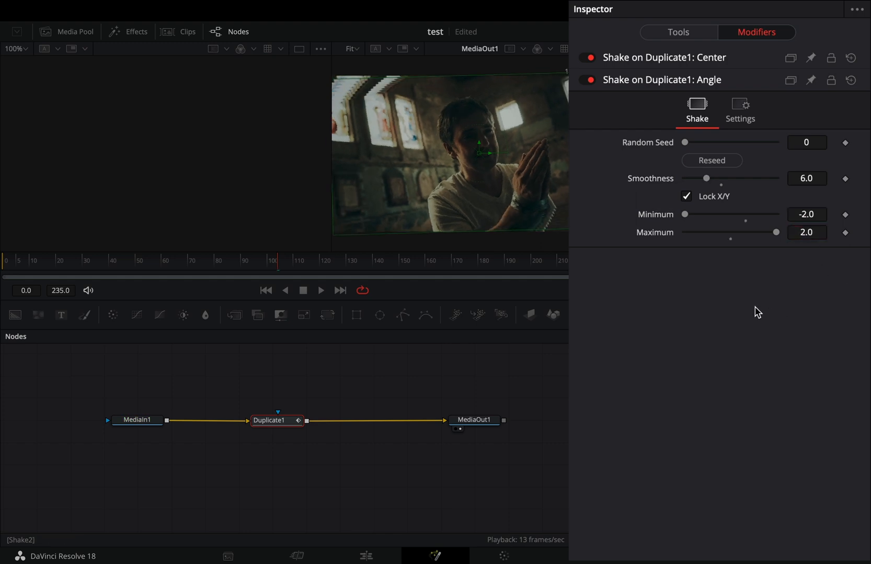
pyautogui.click(677, 32)
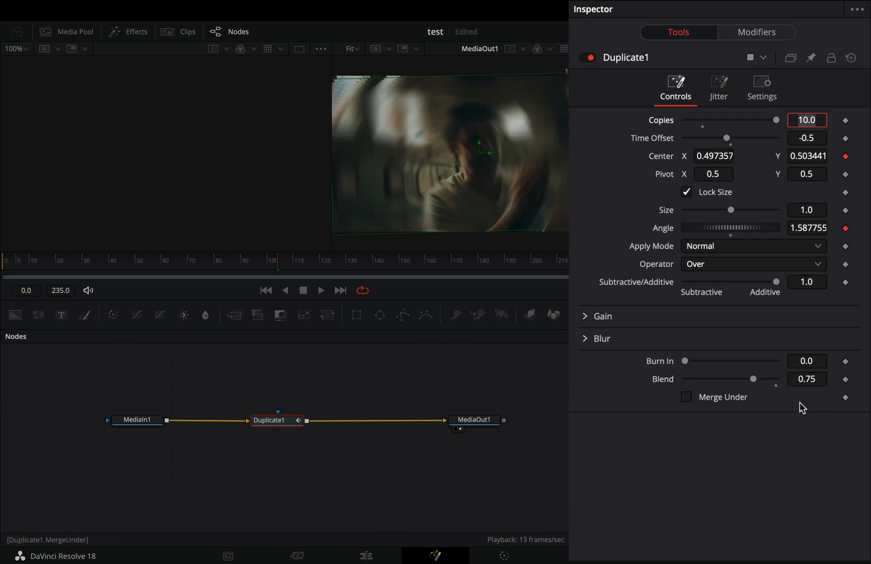
pyautogui.click(752, 246)
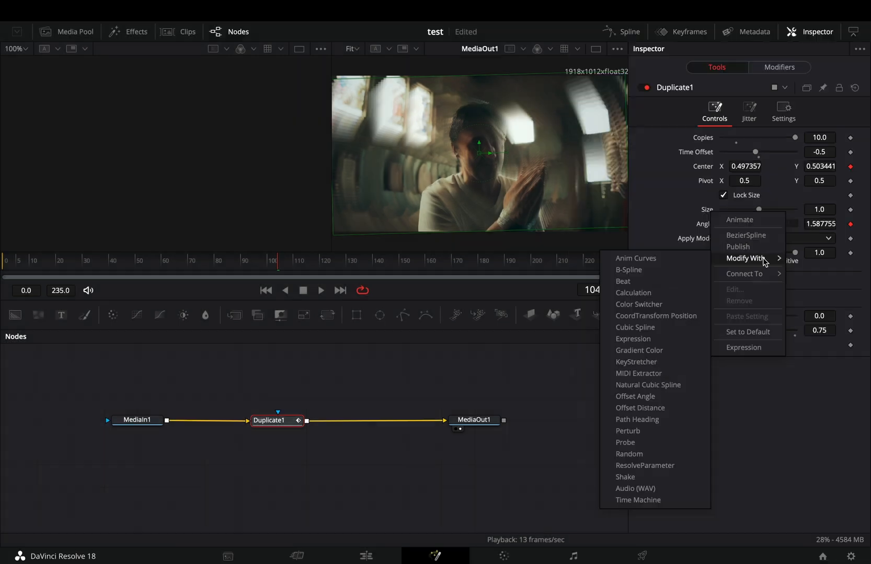
pyautogui.moveTo(660, 494)
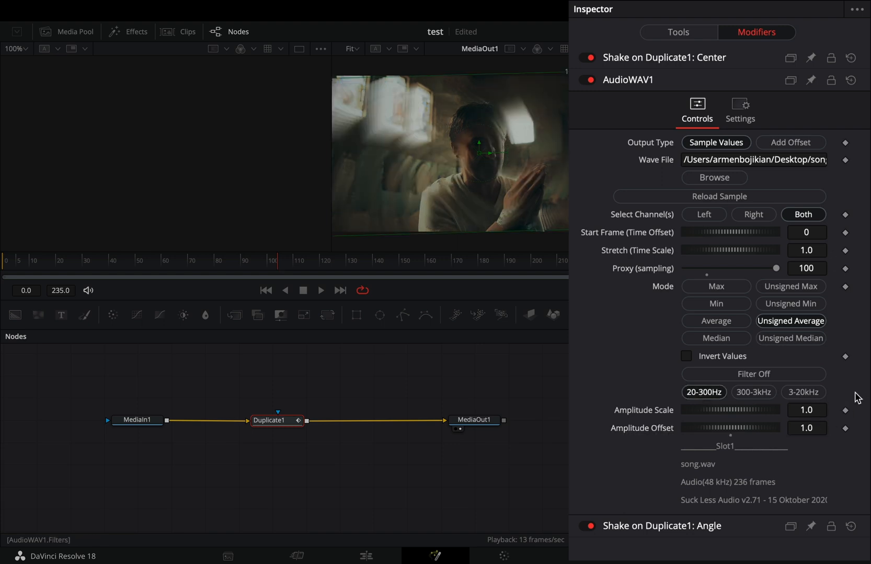
# - Drag the AudioWAV1 Amplitude Scale down to about -0.413
pyautogui.moveTo(774, 409); pyautogui.dragTo(741, 410)
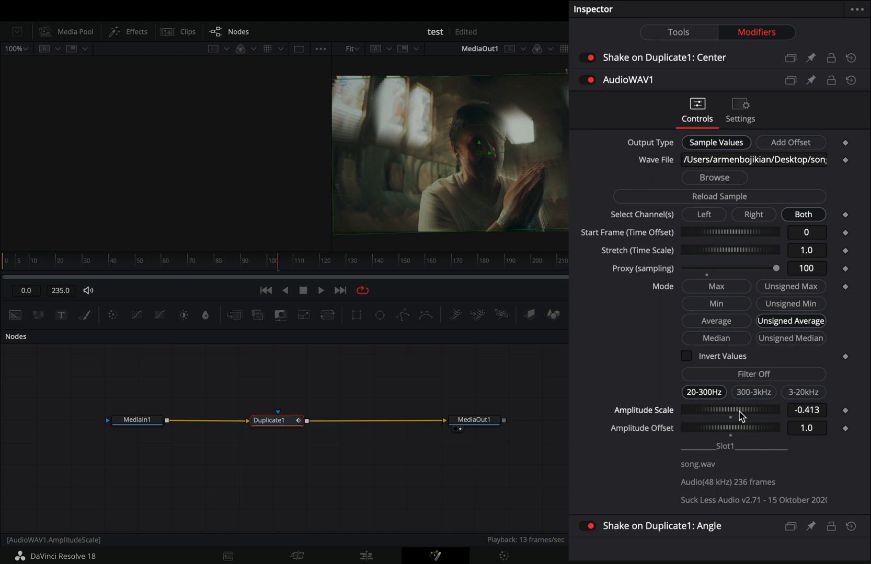